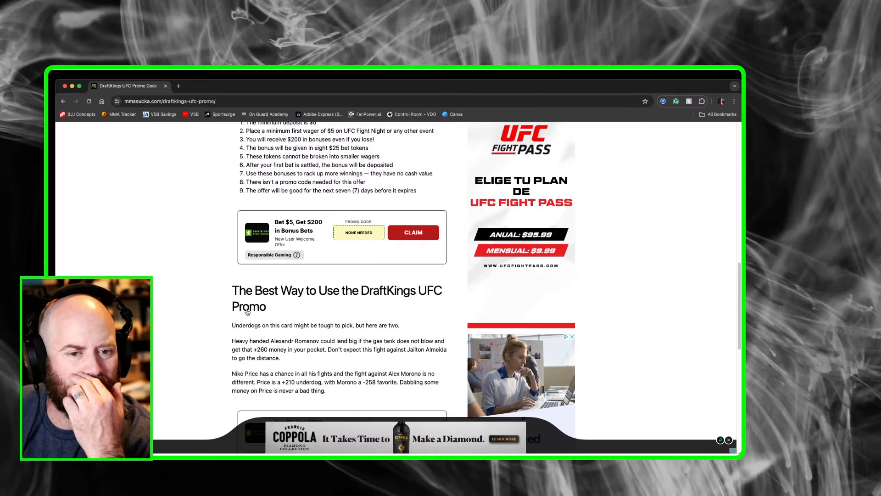
Scroll back up to the DraftKings promo headline 'Bet $5, Get $200'
scroll("up", 3)
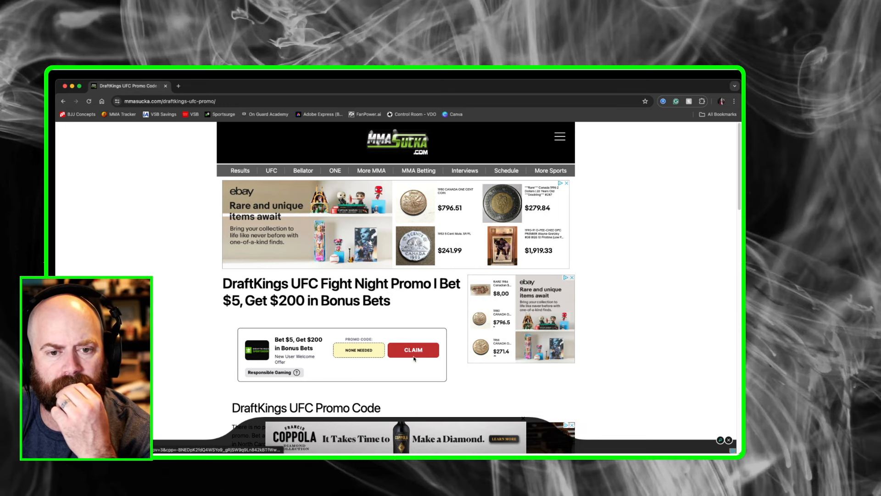
Scroll down past the promo code to the how-it-works steps and Terms & Conditions
scroll("down", 3)
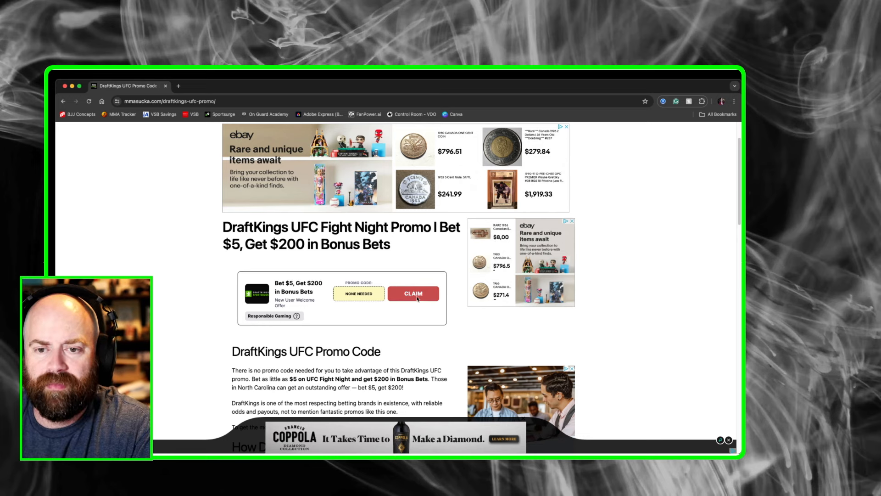
scroll("down", 3)
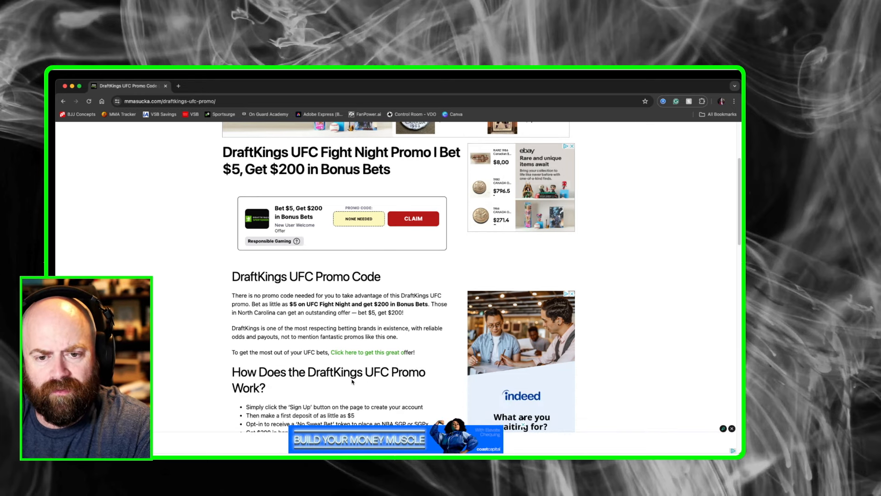
scroll("down", 3)
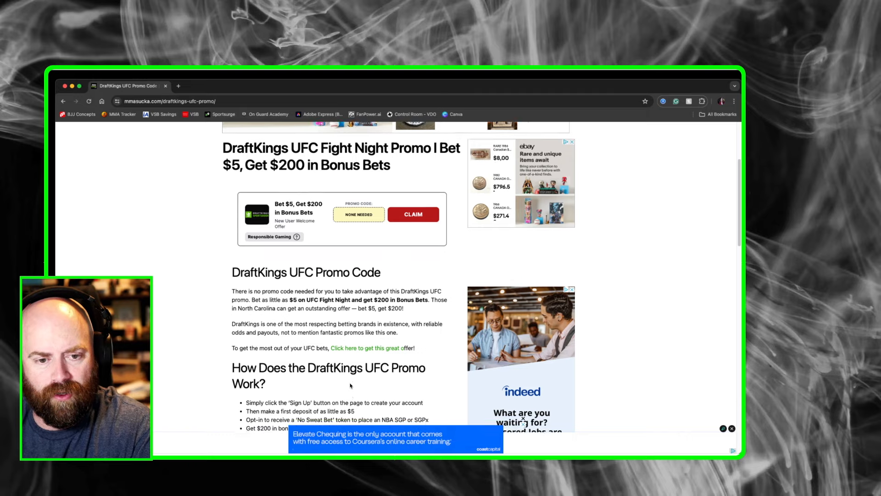
scroll("down", 3)
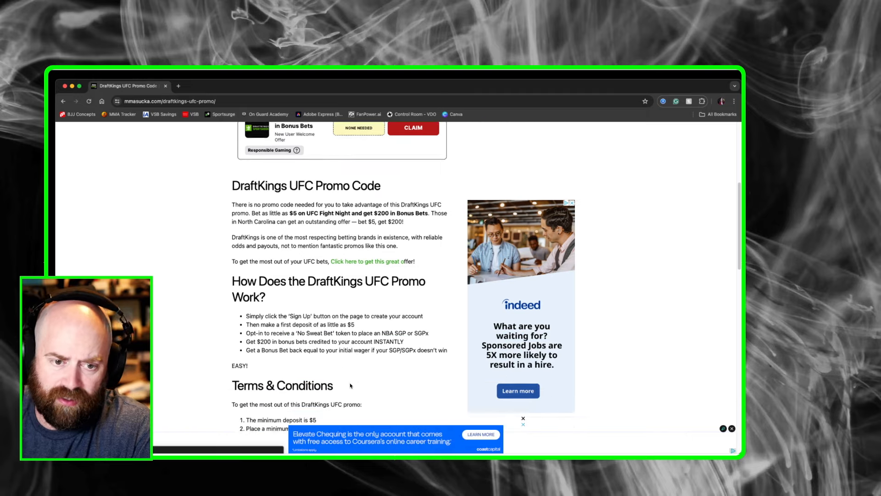
scroll("down", 3)
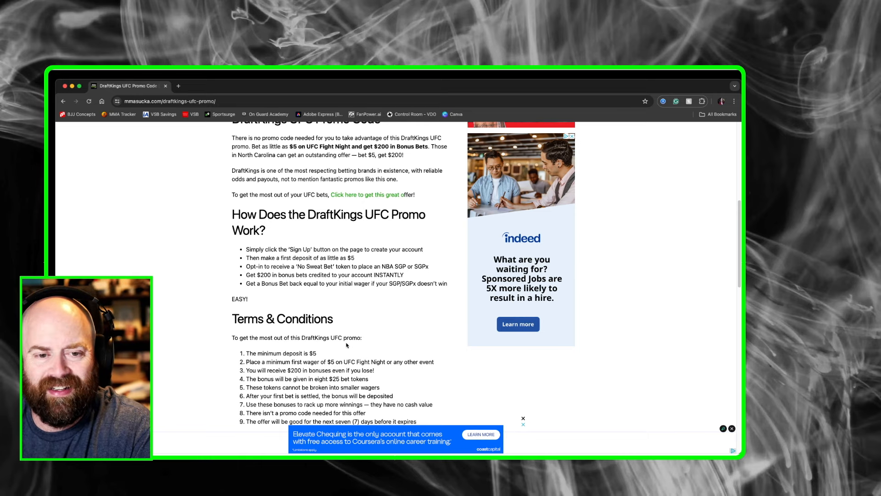
Scroll down to the best-way-to-use section with the Romanov and Price underdog picks
scroll("down", 3)
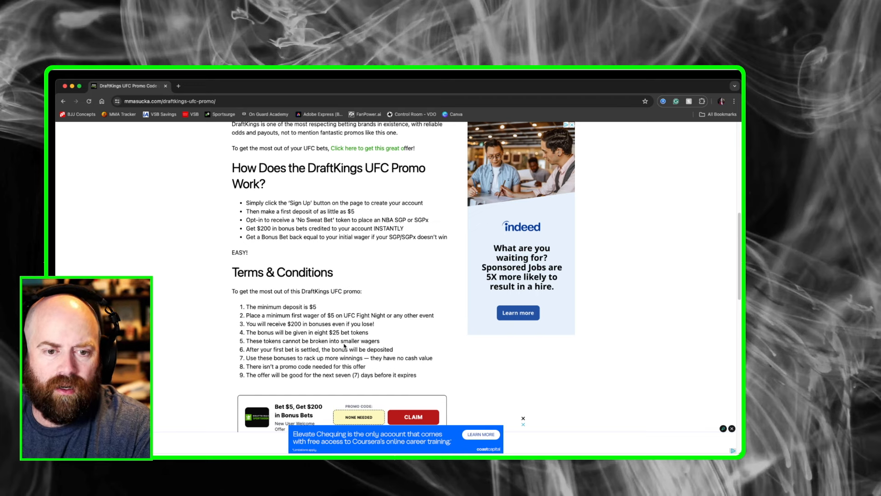
scroll("down", 3)
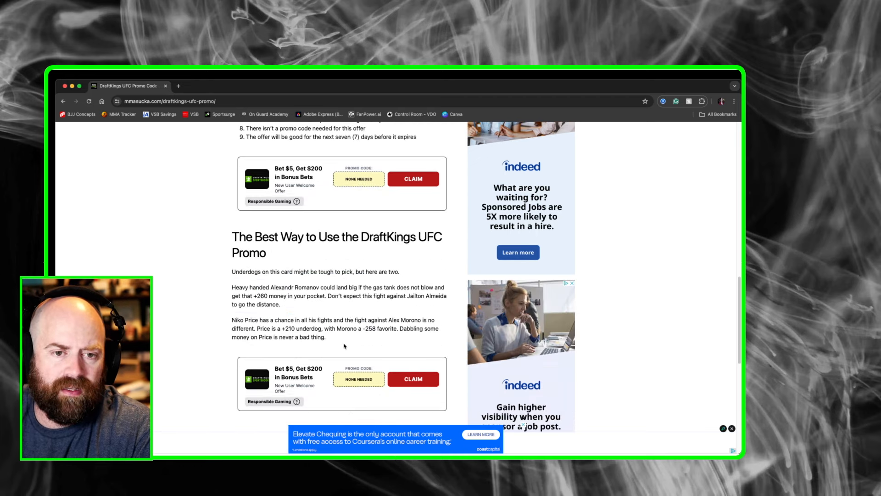
scroll("down", 3)
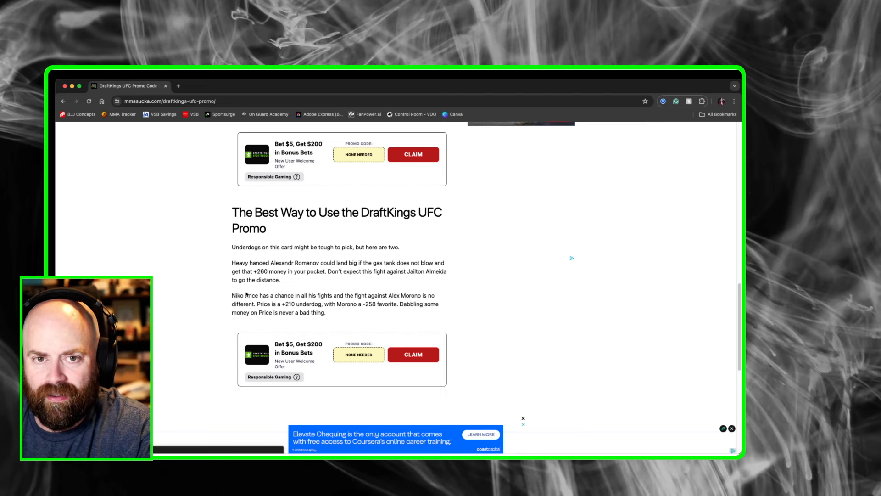
Return to the page top and reveal the MMA Betting menu's DraftKings, FanDuel and BetMGM links
scroll("down", 3)
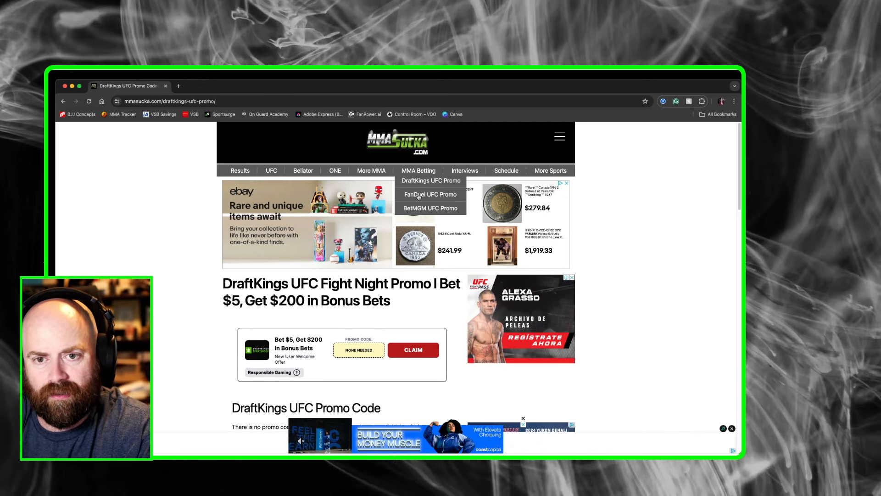
Open the FanDuel UFC promo page and read down through 'How to Receive Bonus Bets'
left_click(430, 195)
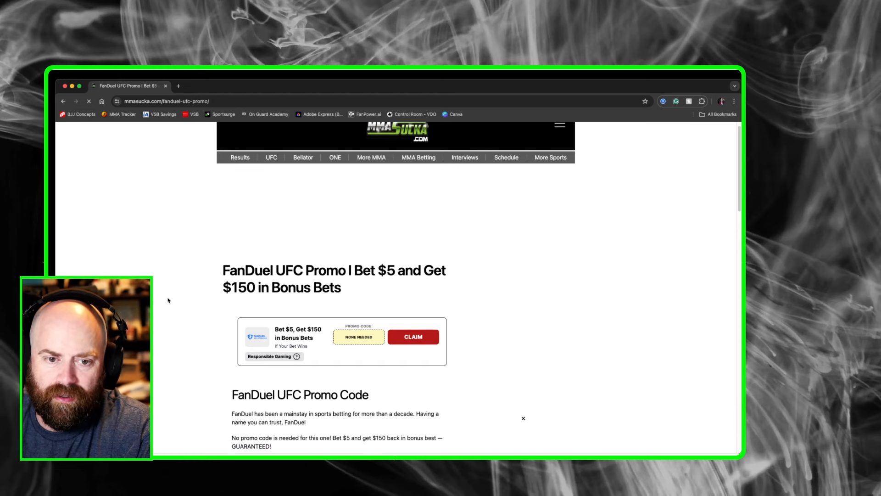
scroll("down", 3)
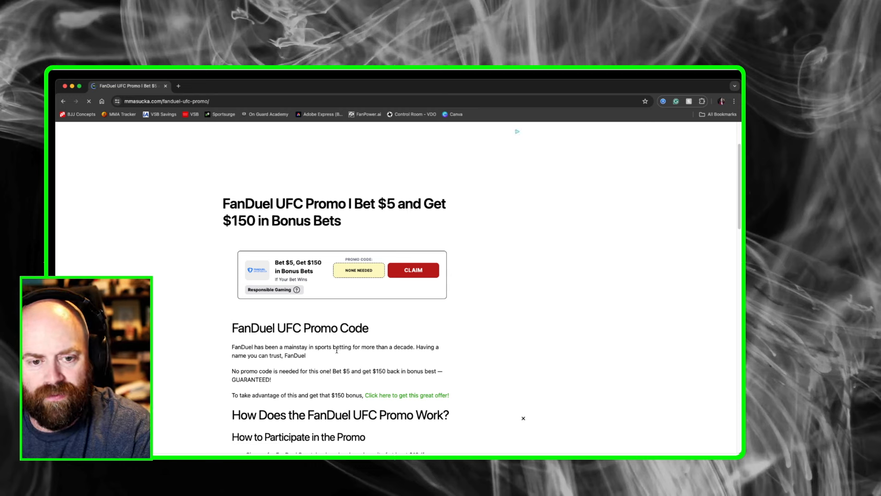
scroll("down", 3)
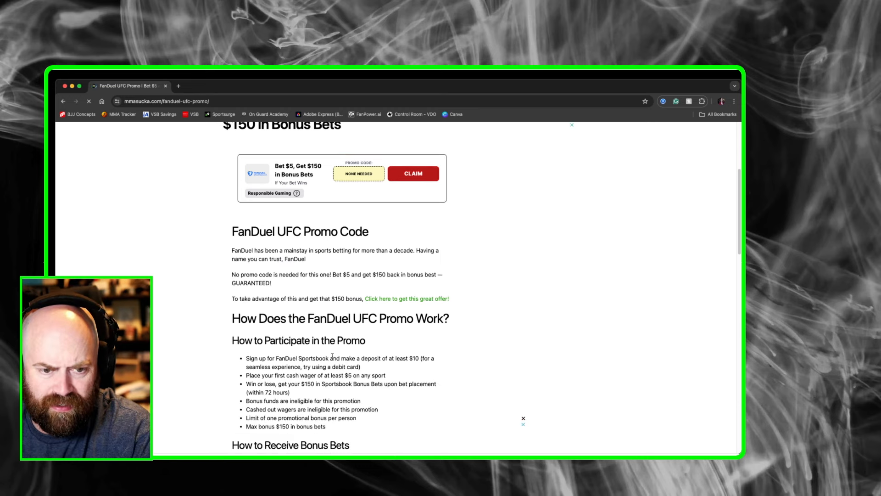
scroll("down", 3)
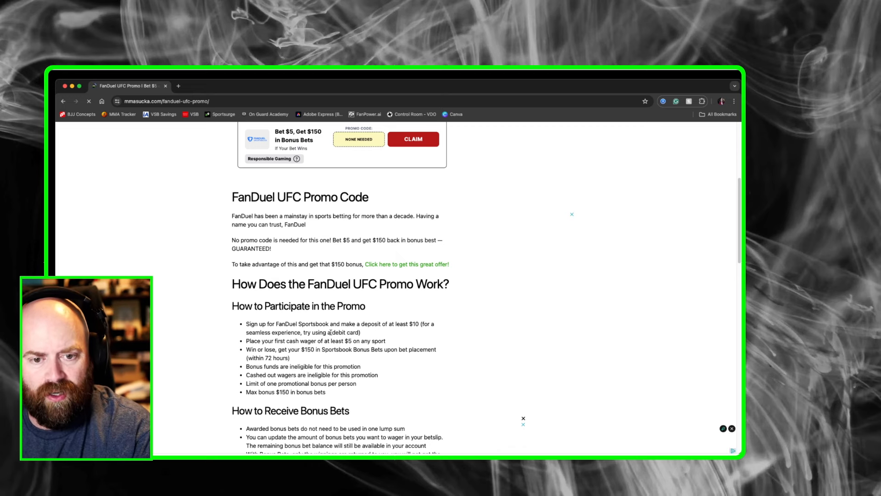
scroll("down", 3)
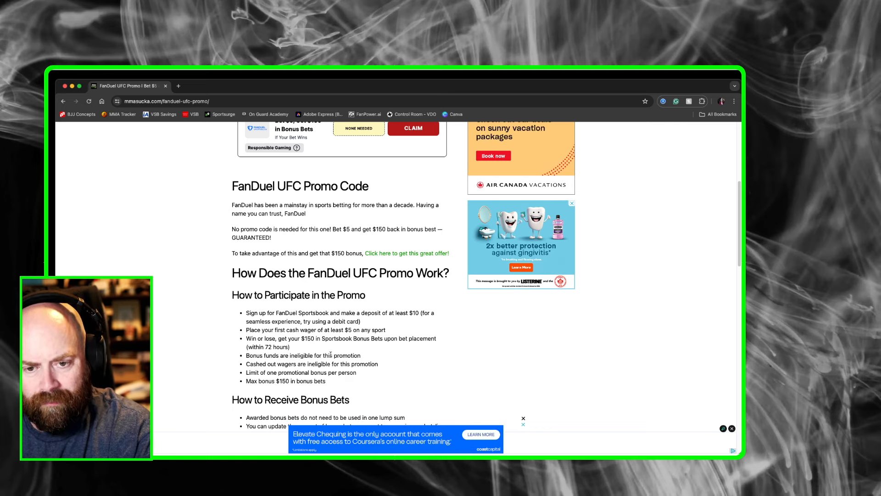
Continue down to the FanDuel Terms & Conditions and the second claim offer box
scroll("down", 3)
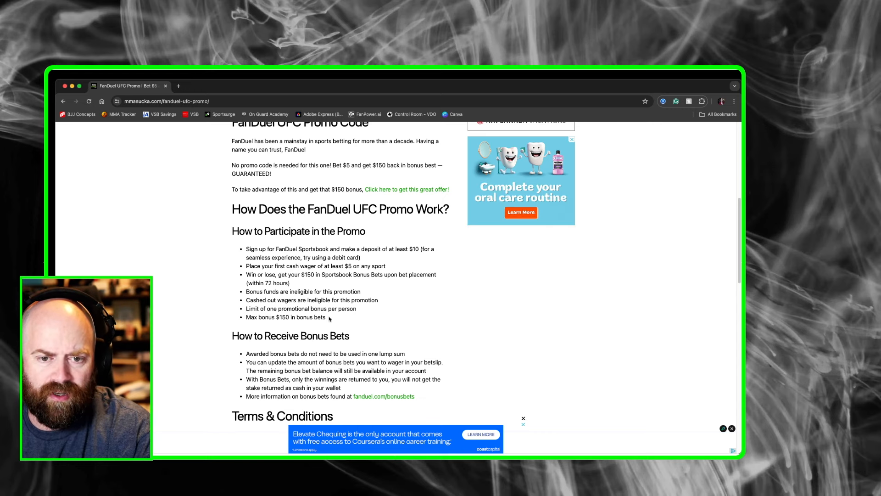
scroll("down", 3)
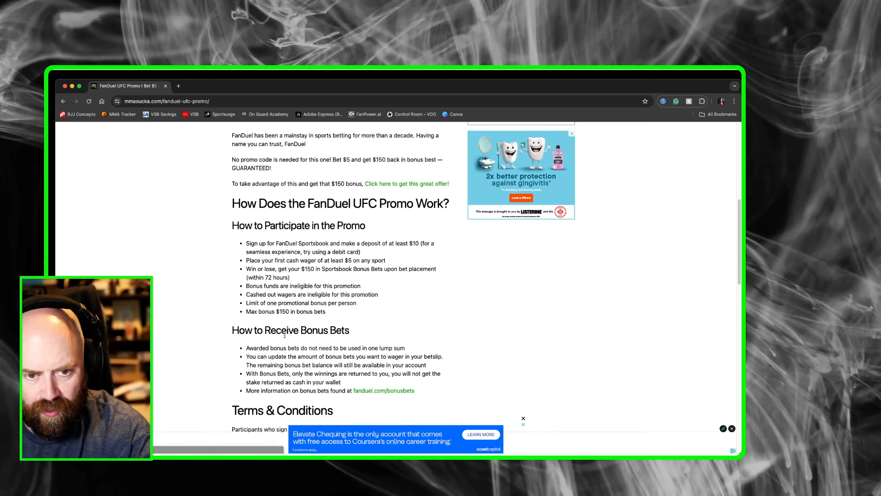
scroll("down", 3)
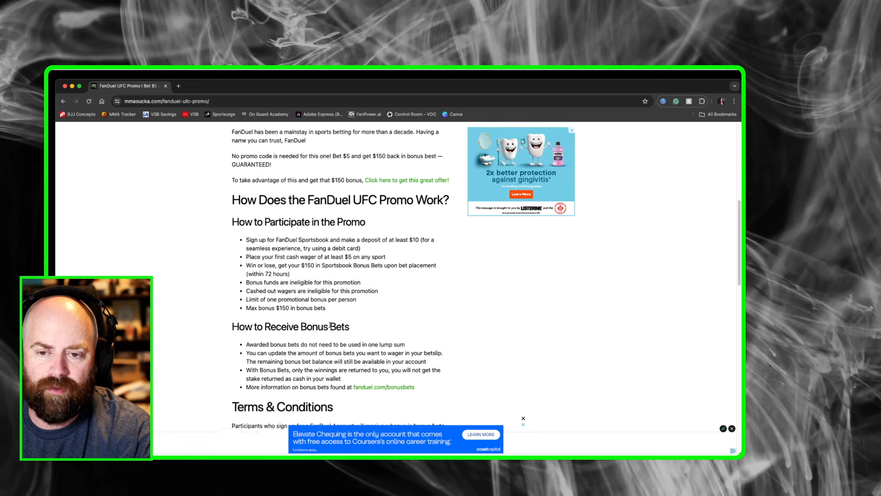
scroll("down", 3)
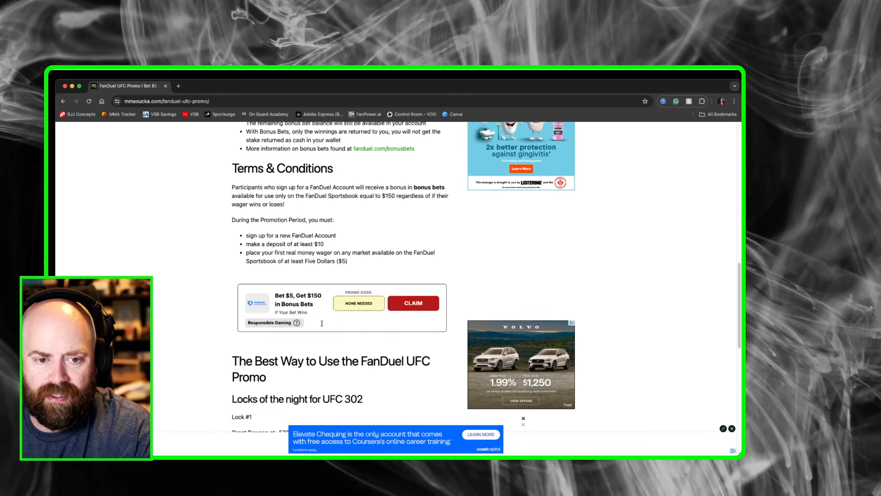
Return to the top and reveal the MMA Betting dropdown listing the three promo pages
scroll("down", 3)
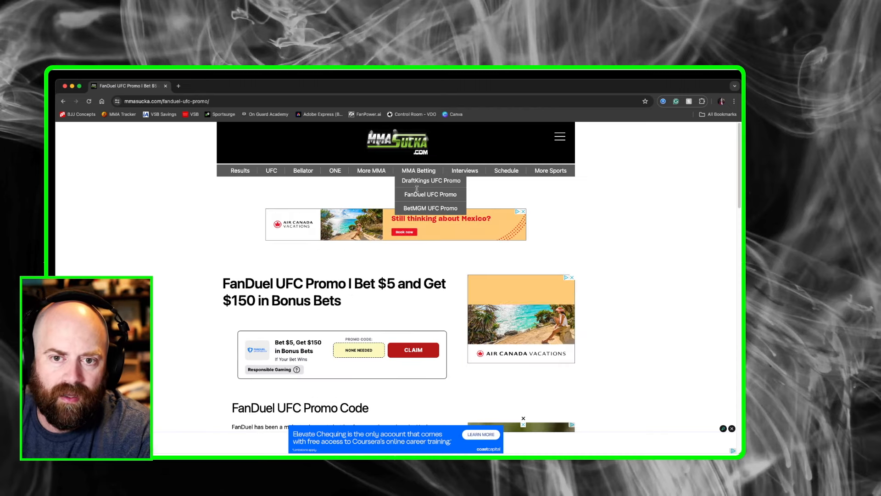
Open the BetMGM UFC promo page and read down to how its $1500 bonus bets work
left_click(431, 207)
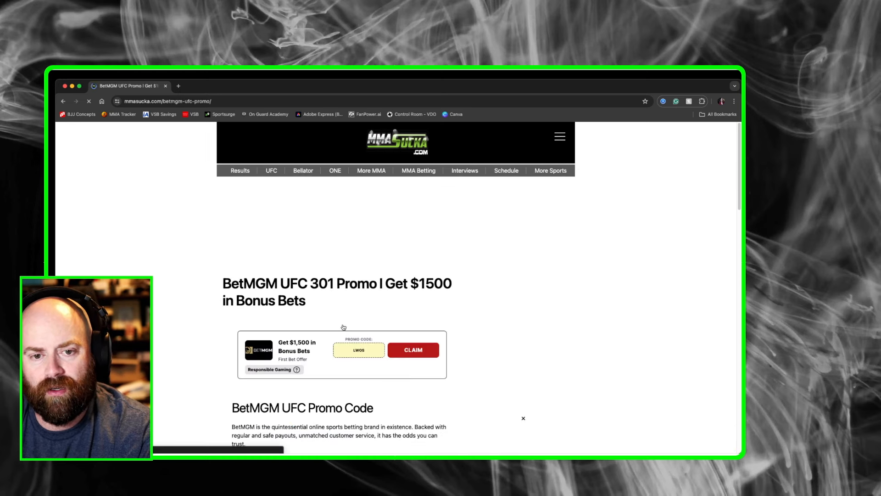
scroll("down", 3)
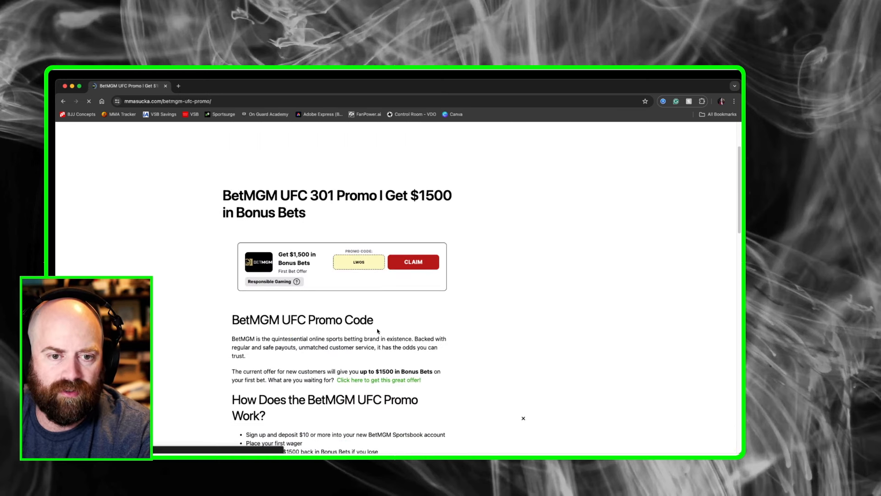
scroll("down", 3)
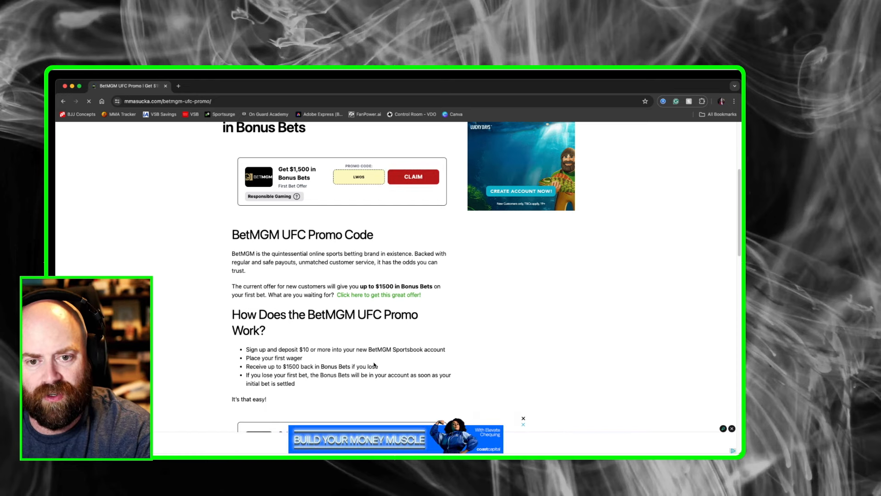
scroll("down", 3)
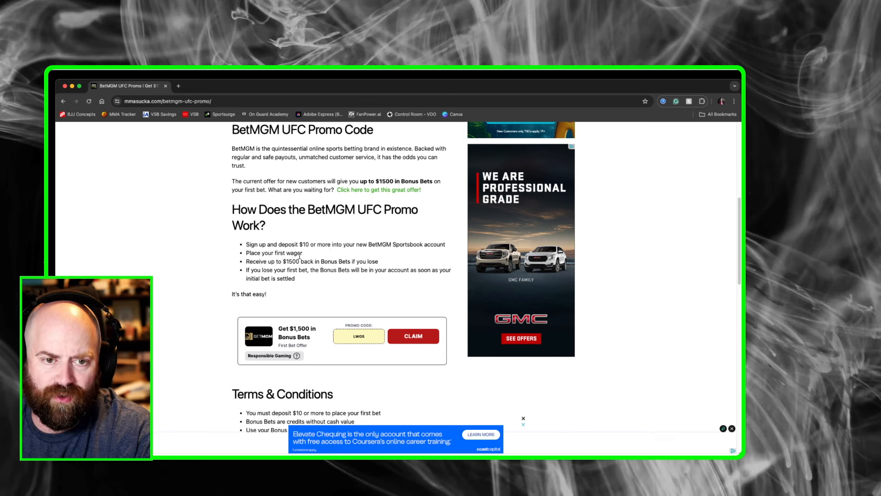
mouse_move(329, 294)
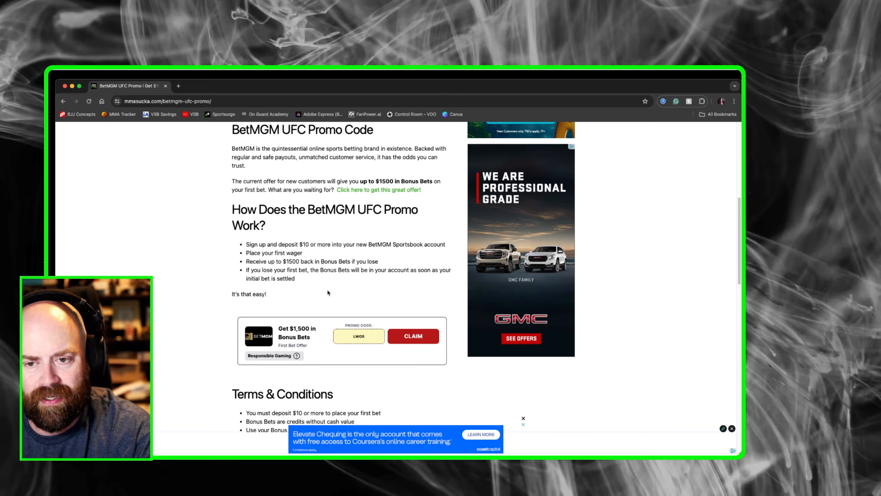
Scroll down to the BetMGM terms and best-way-to-use picks for UFC 302
scroll("down", 3)
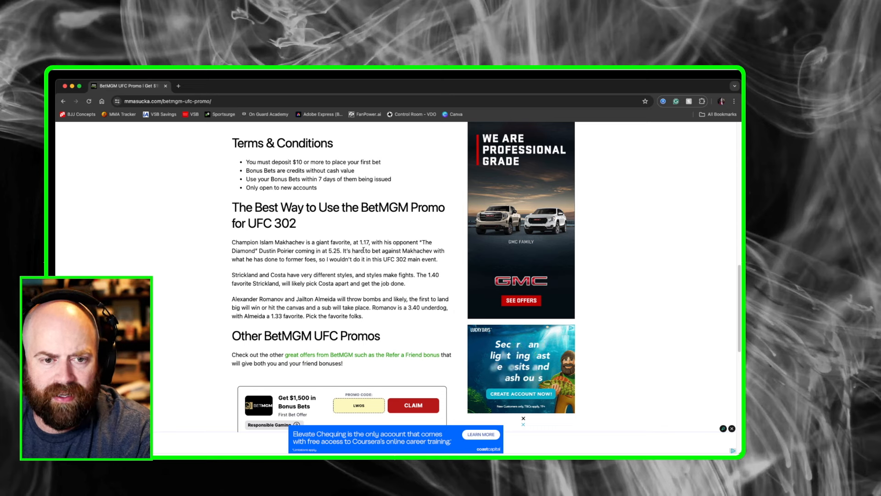
Go to the mmasucka.com home page showing OTX 7 results and latest UFC news
left_click(524, 424)
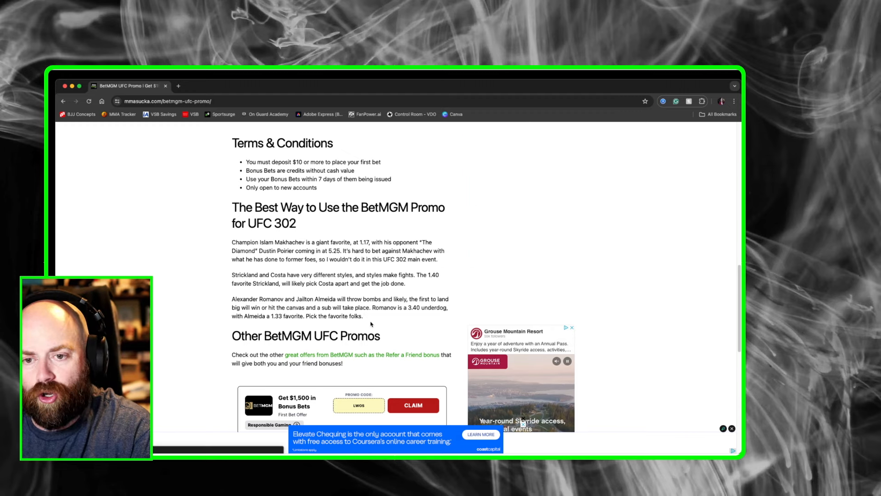
scroll("up", 3)
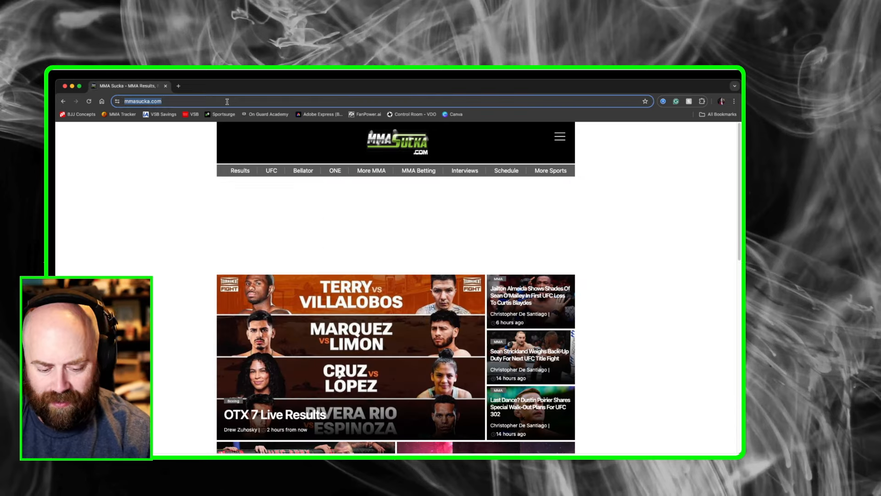
Navigate to tapology.com and open the UFC 302: Makhachev vs. Poirier event page
type("tapology.com/fightcenter/events/110366-ufc-302")
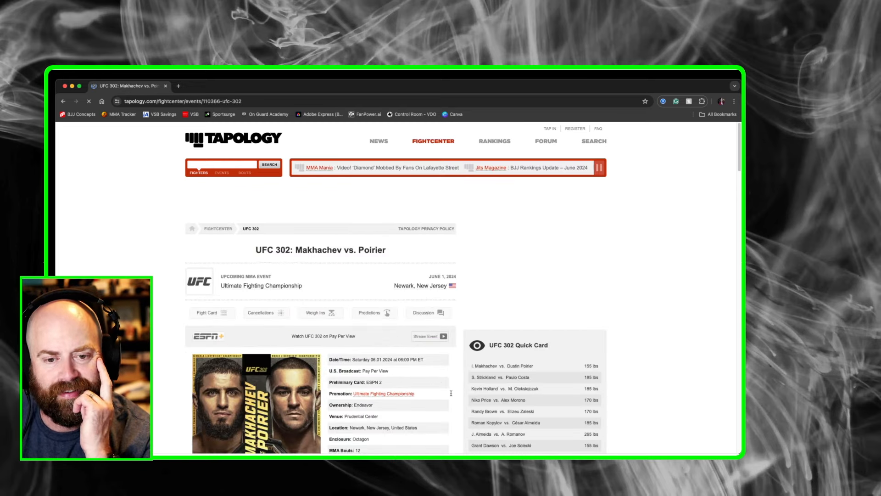
Scroll the UFC 302 fight card from Makhachev–Poirier main event down through the prelims to Lima vs. Raposo
scroll("down", 3)
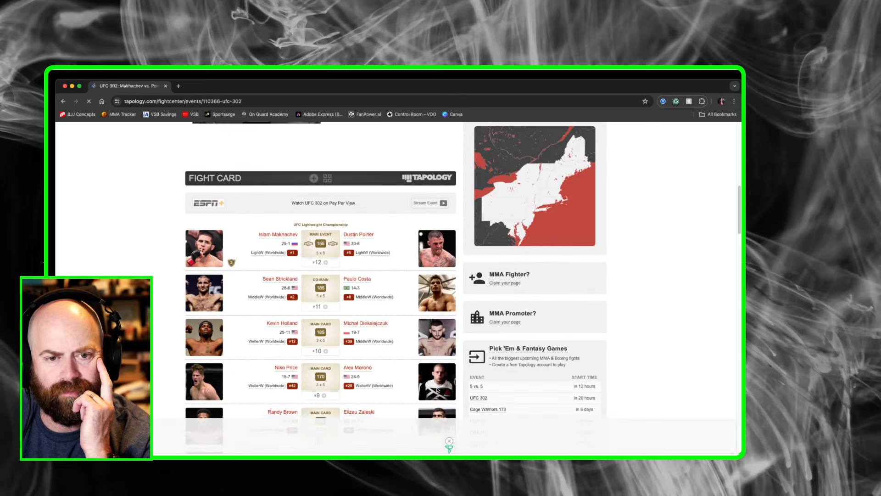
scroll("down", 3)
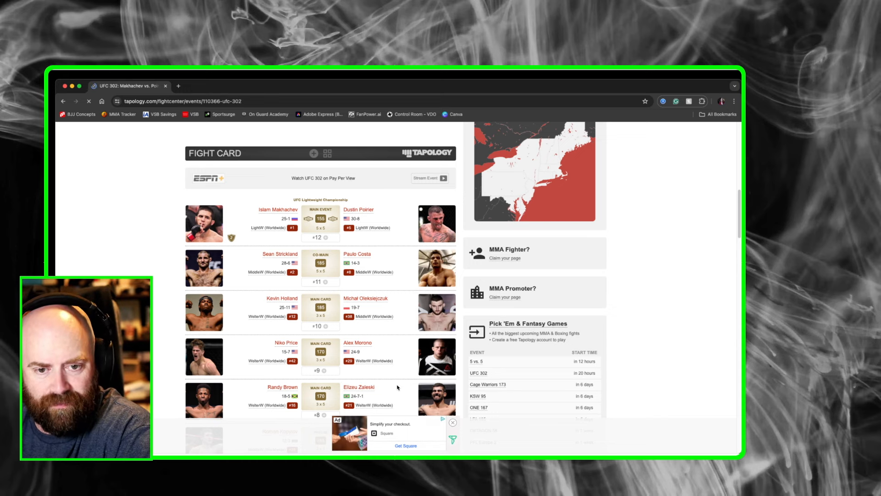
scroll("down", 3)
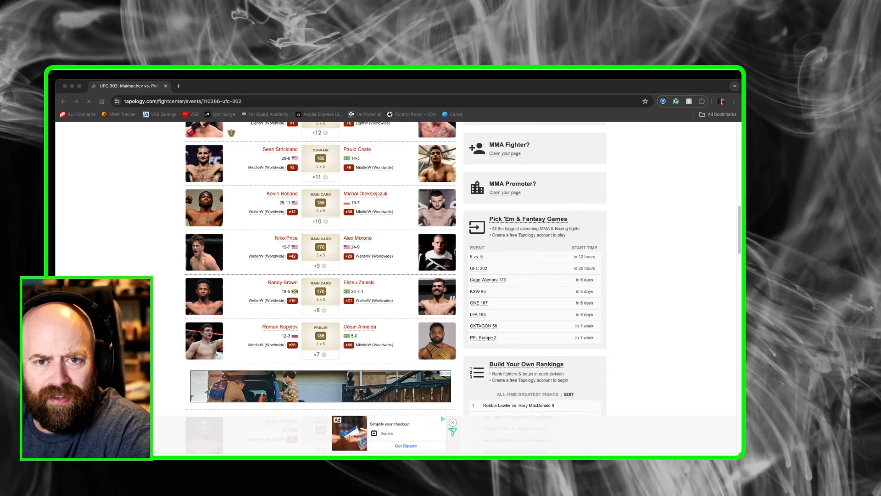
scroll("down", 3)
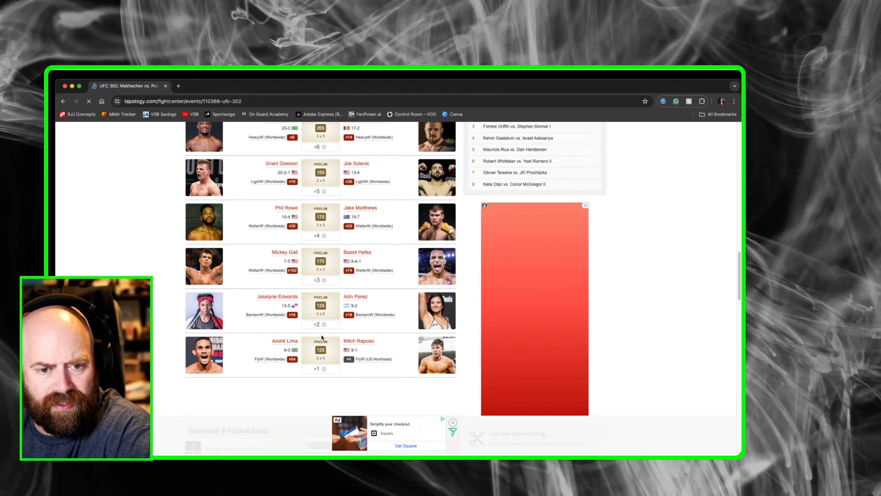